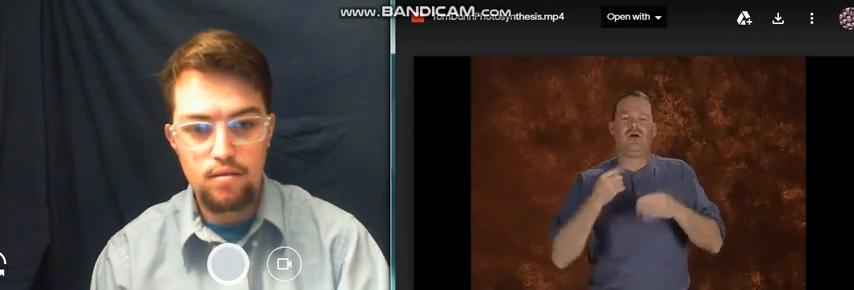
Step: Let the ASL photosynthesis clip play to the end in the Drive preview
click(637, 182)
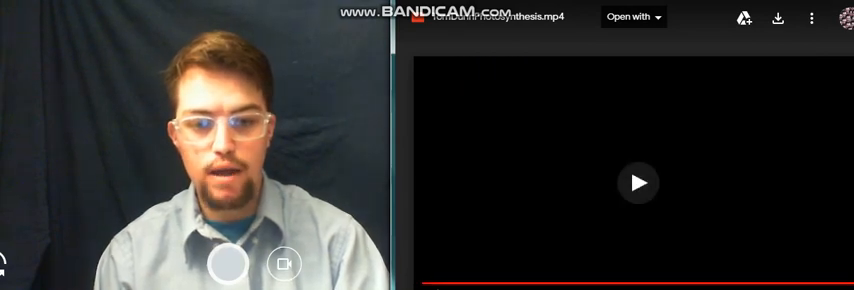